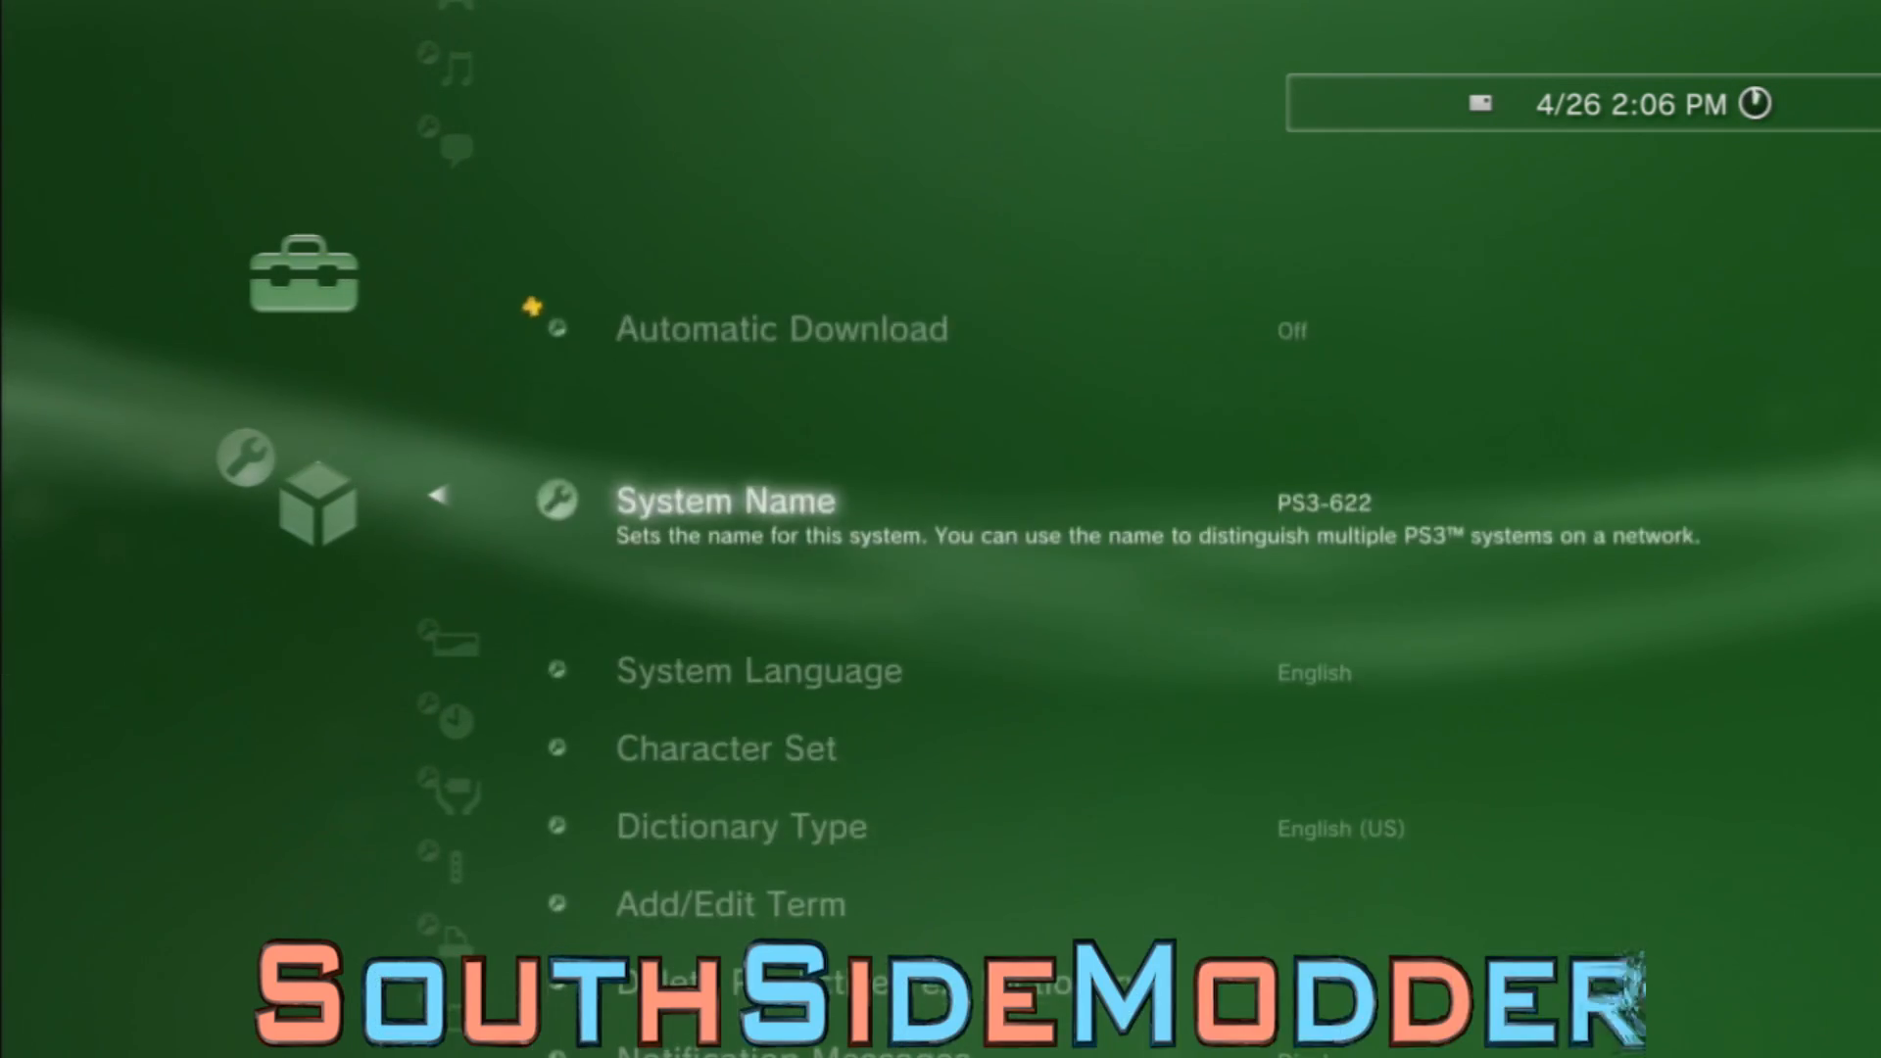
Browse into Removable Disk (E:) and then the CFW TUT #7 folder holding the package.
scroll("down", 3)
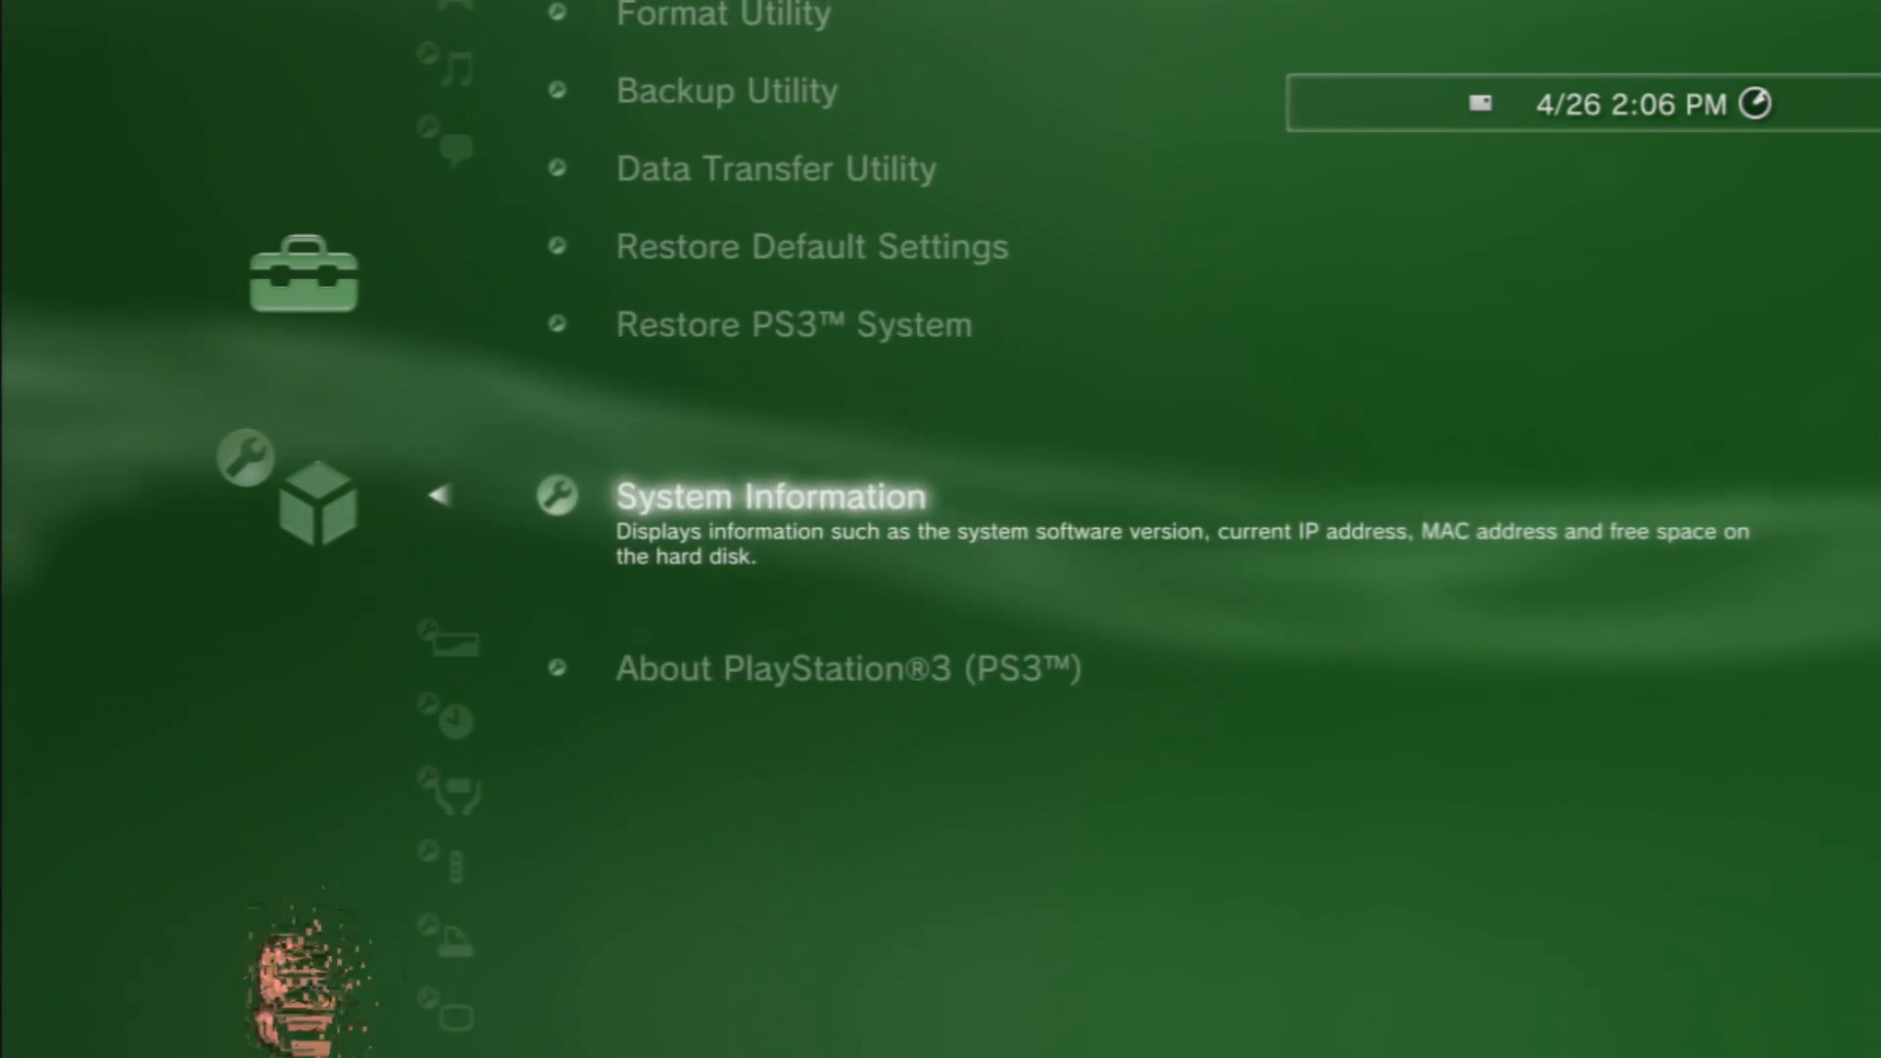
left_click(772, 497)
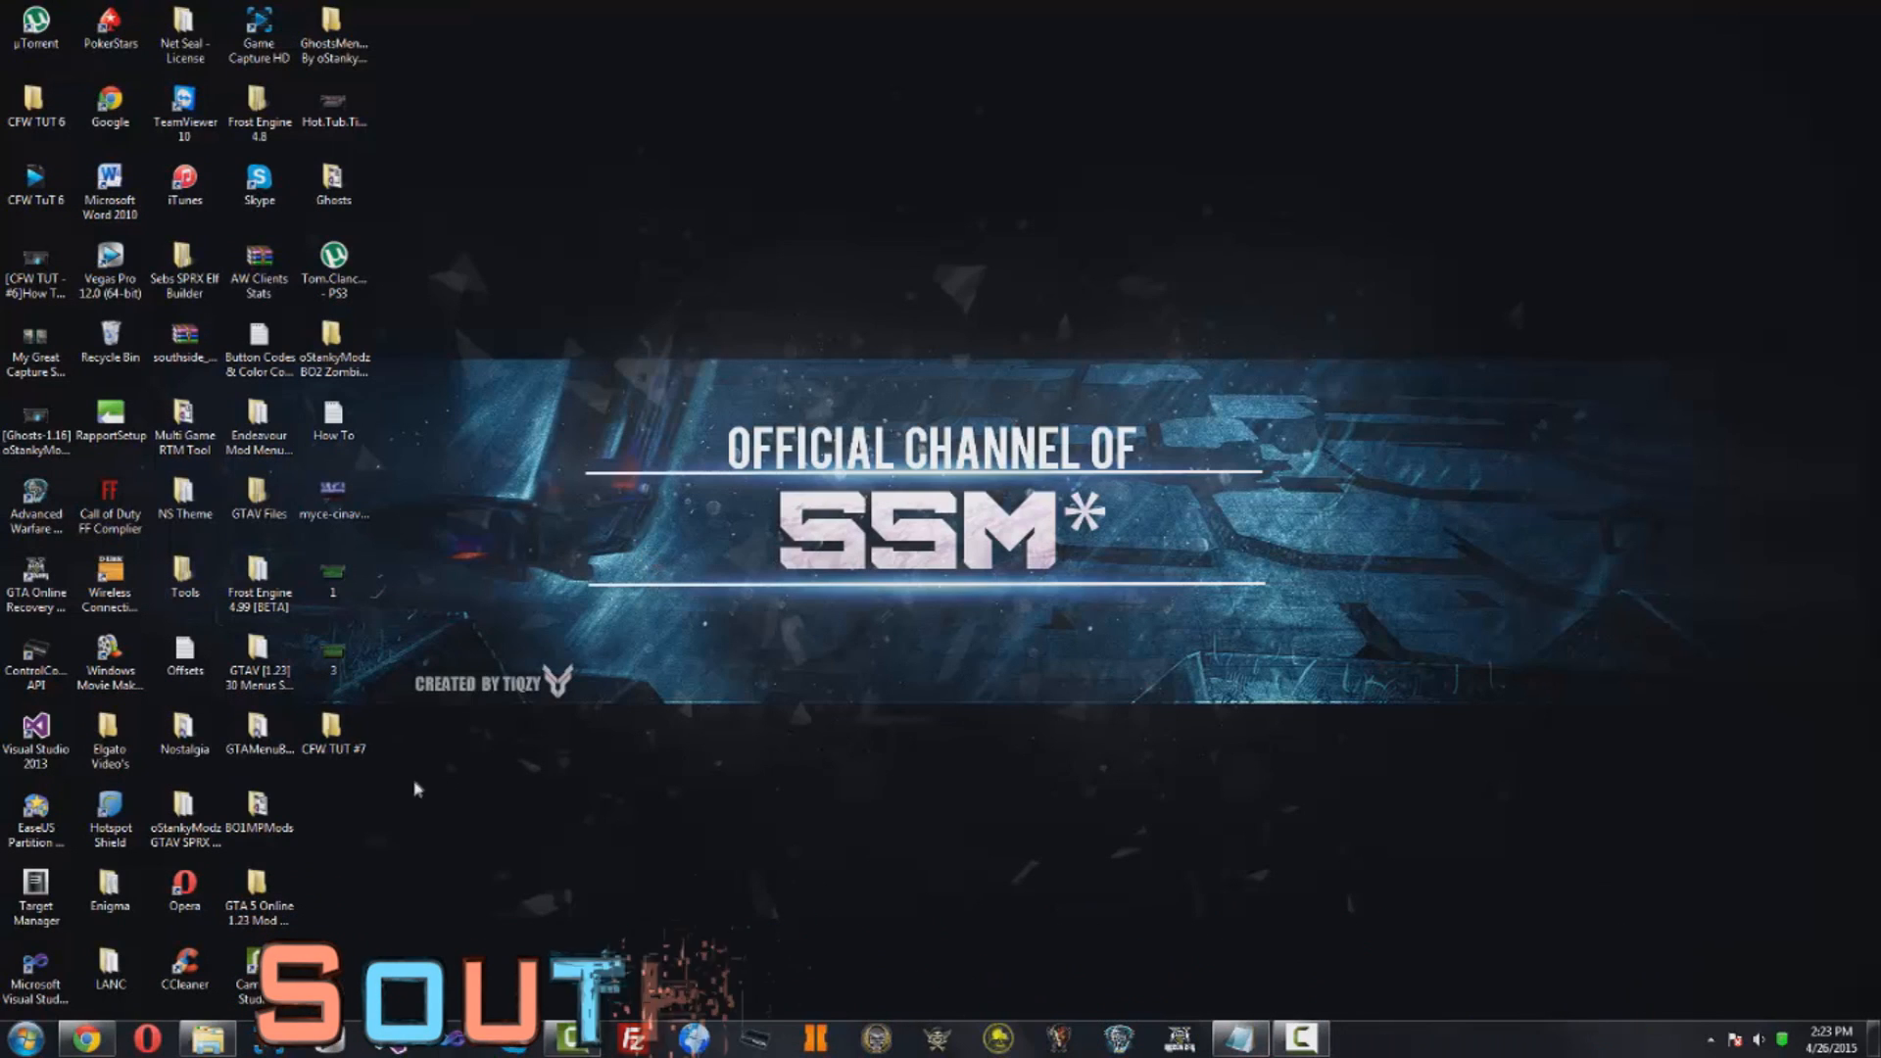
left_click(333, 729)
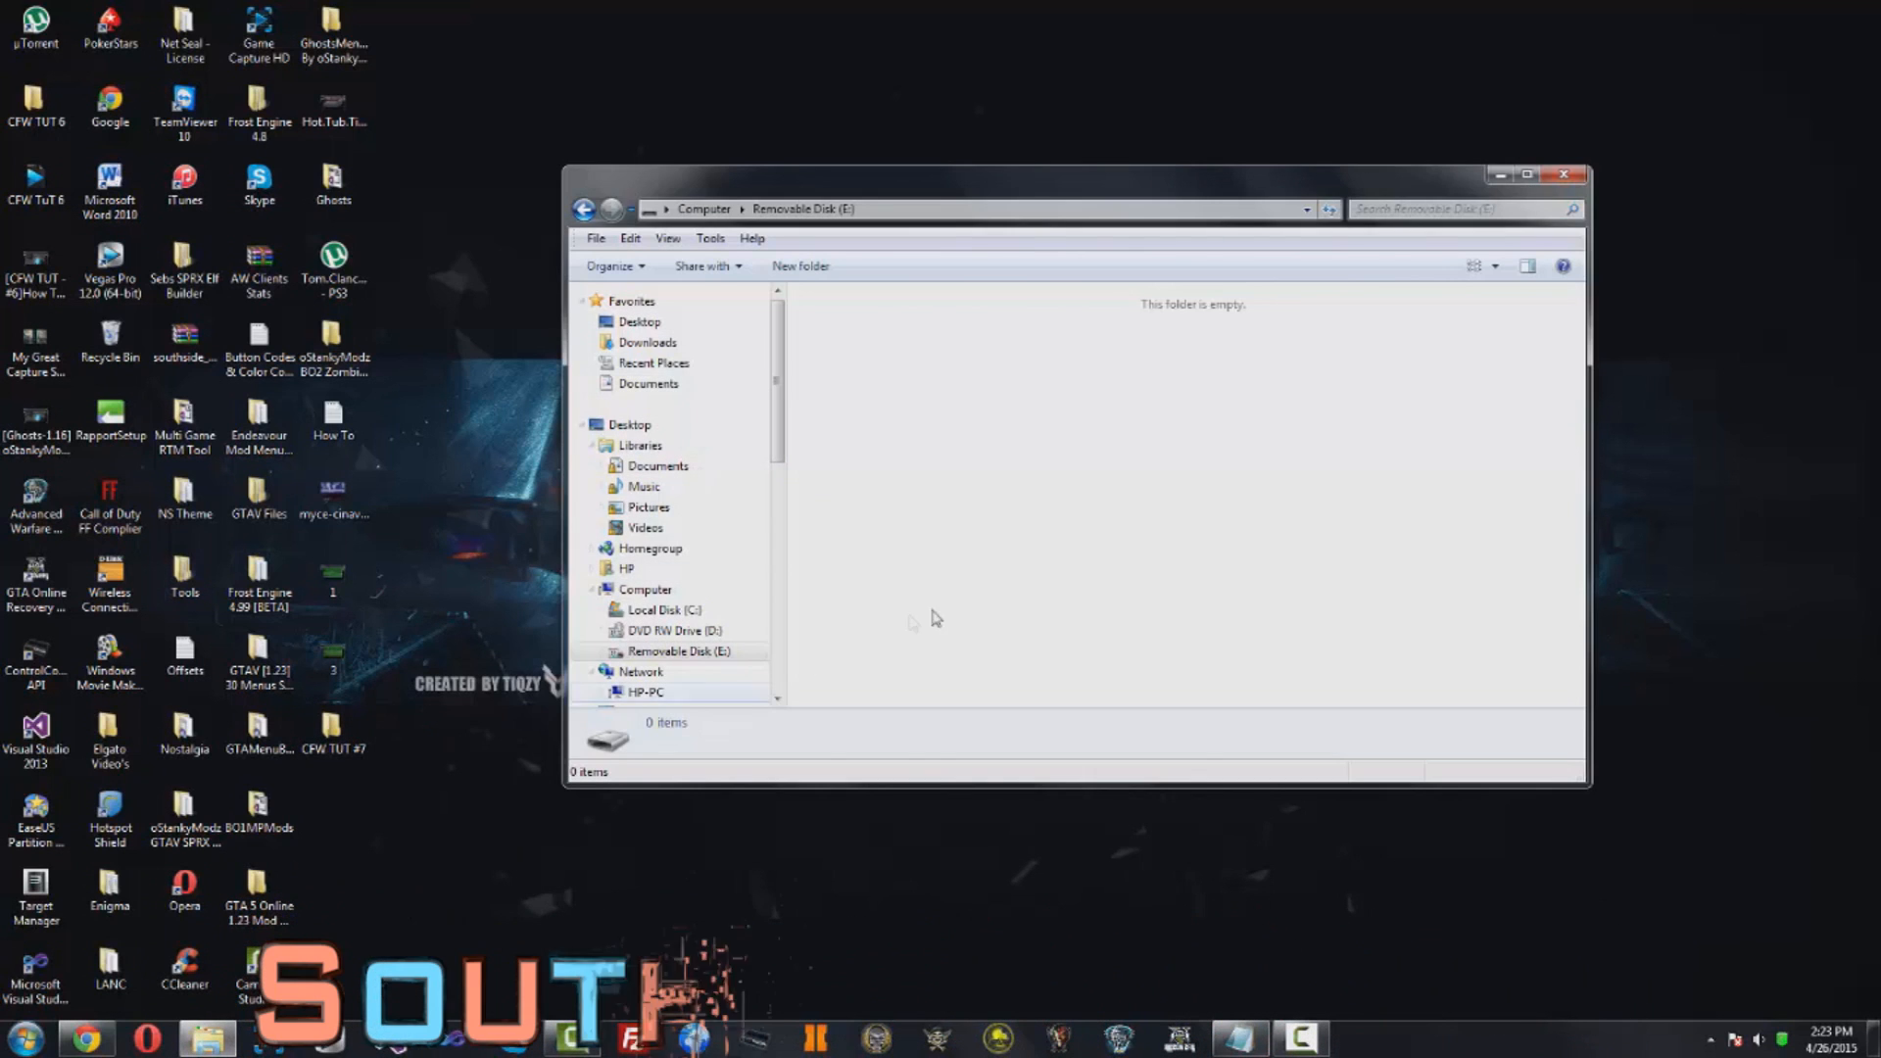
left_click(333, 729)
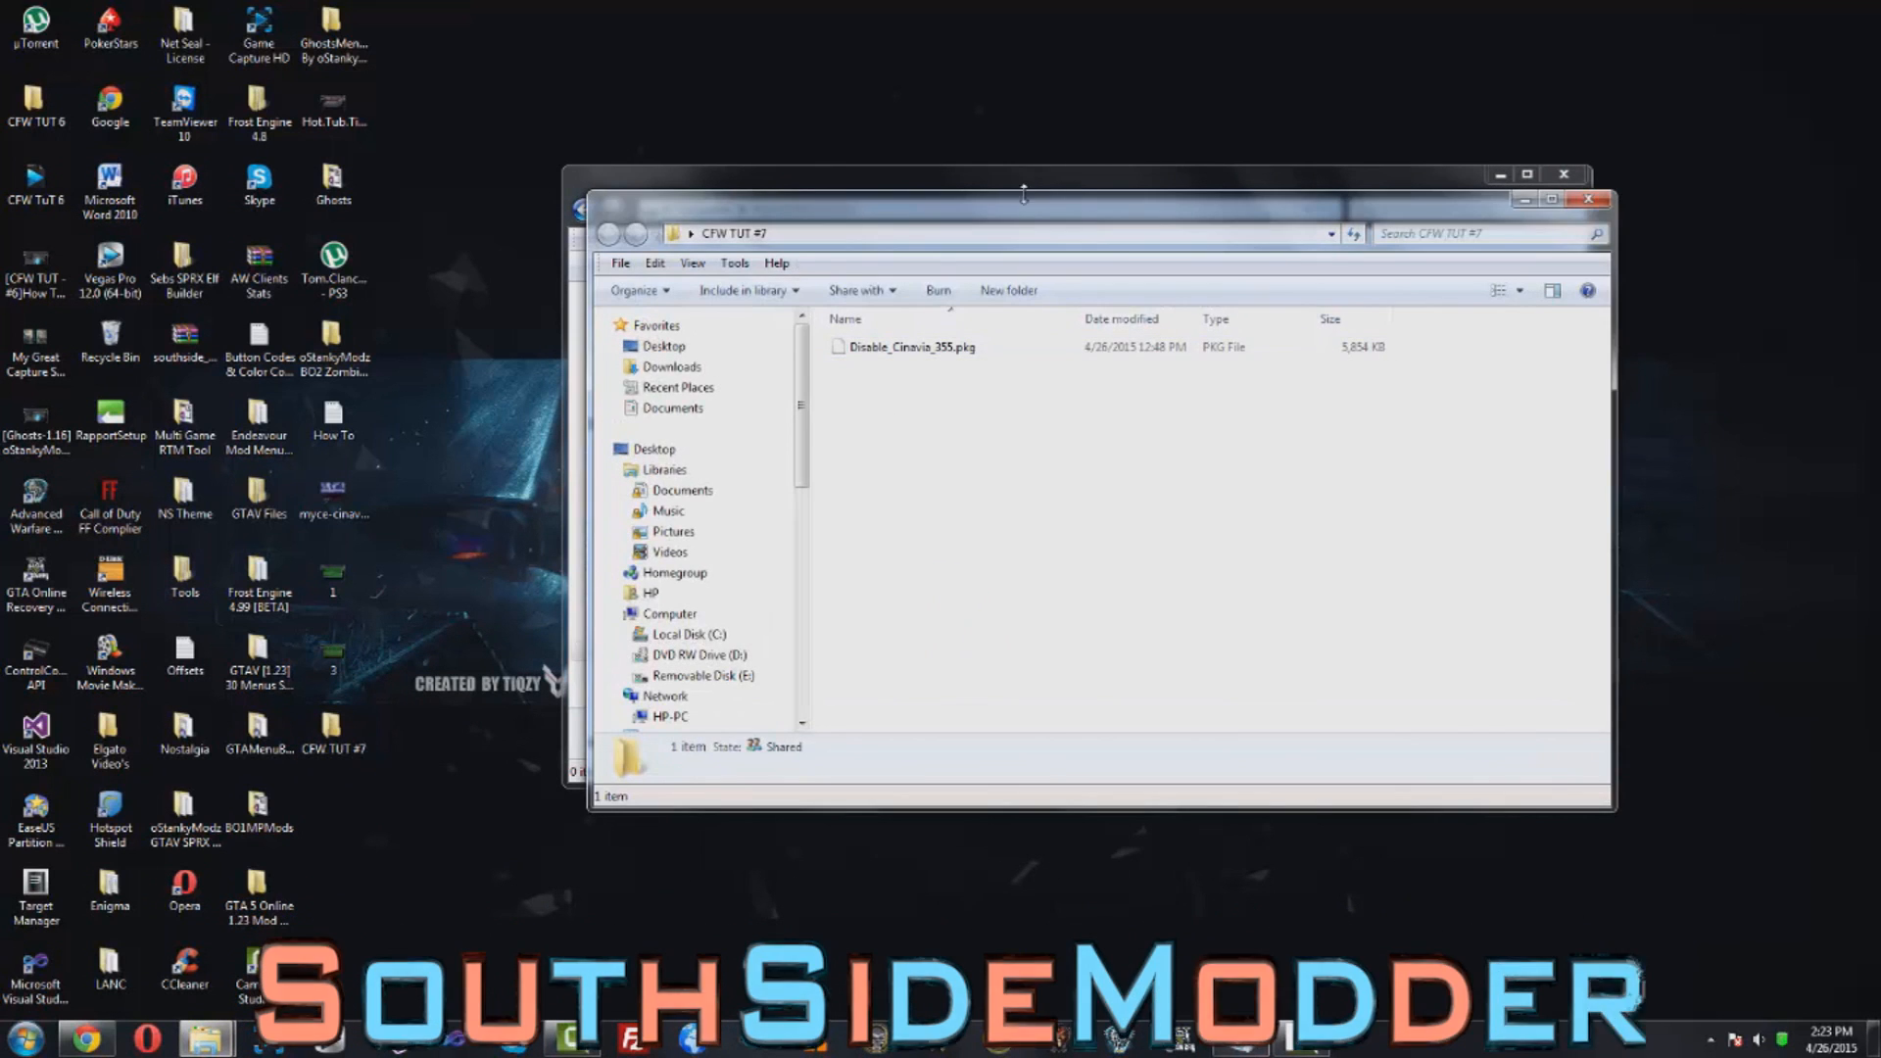
Move the CFW TUT #7 window aside and select Disable_Cinavia_355.pkg for the USB drive.
left_click_drag(1023, 192, 480, 181)
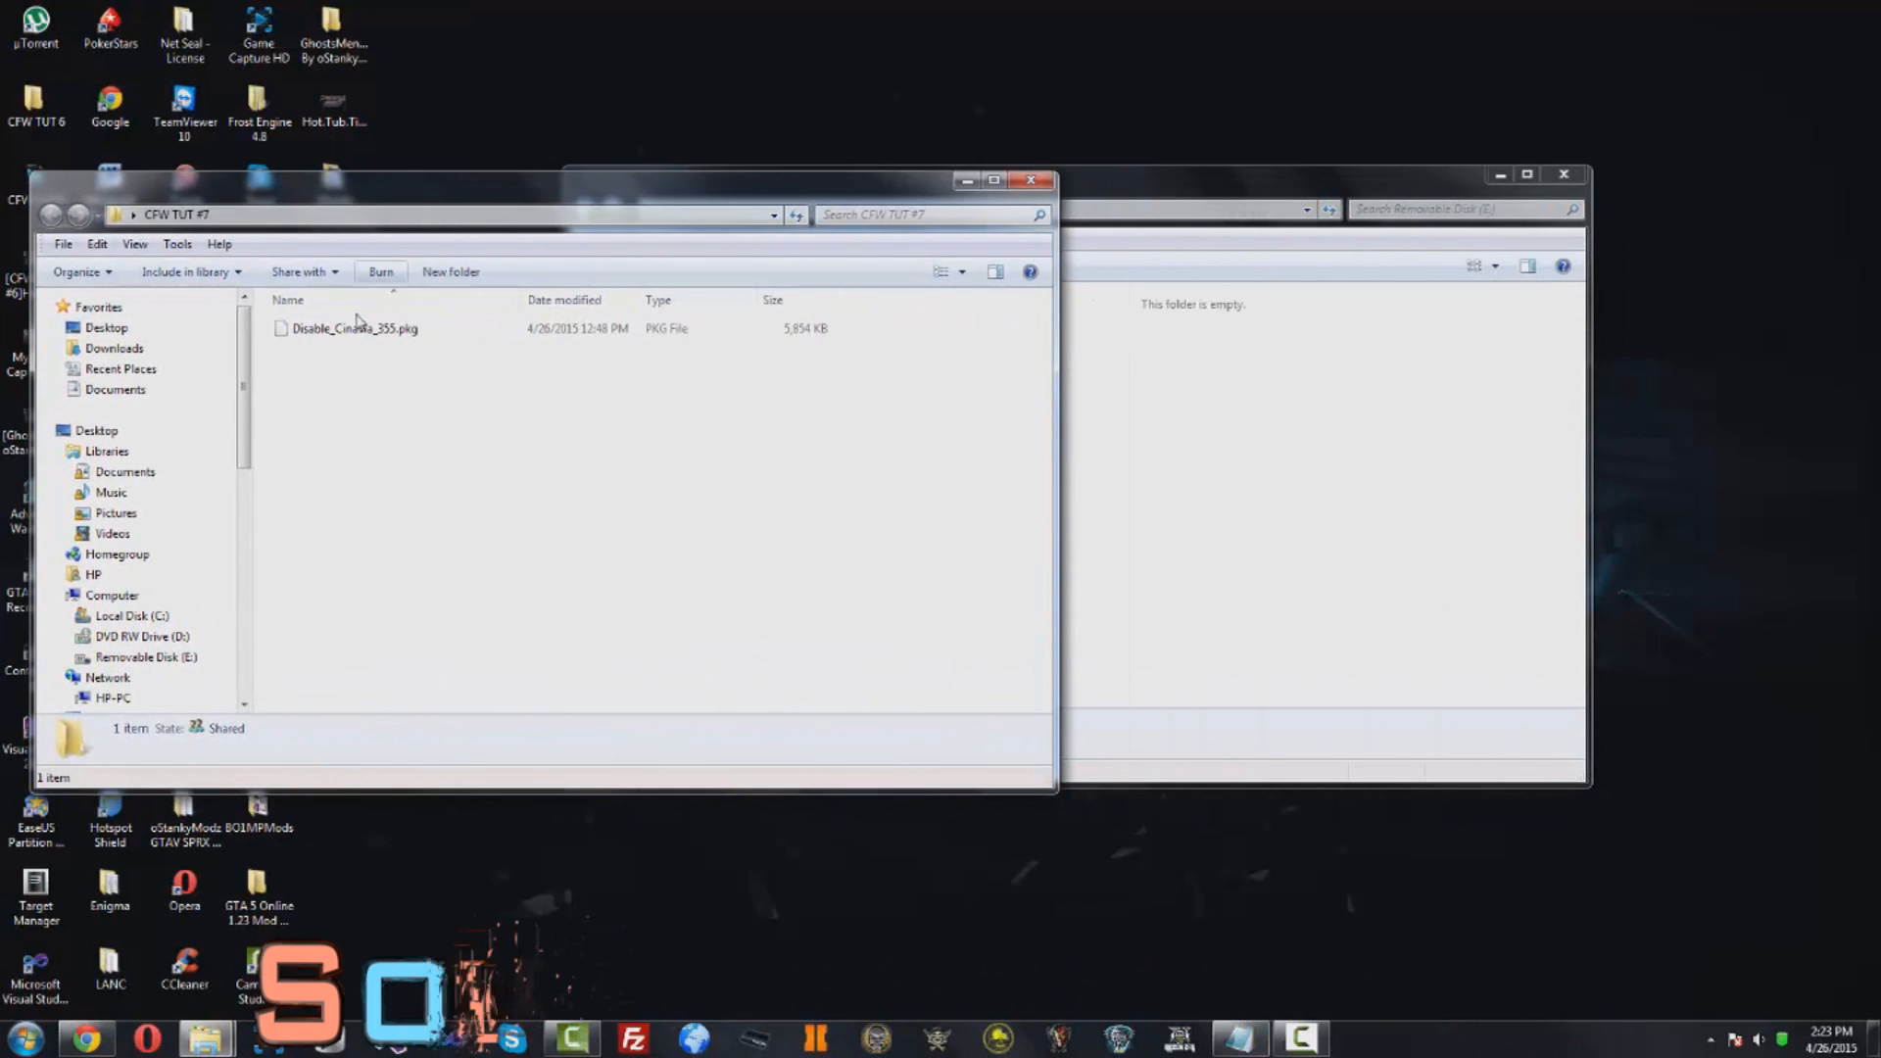
left_click(352, 330)
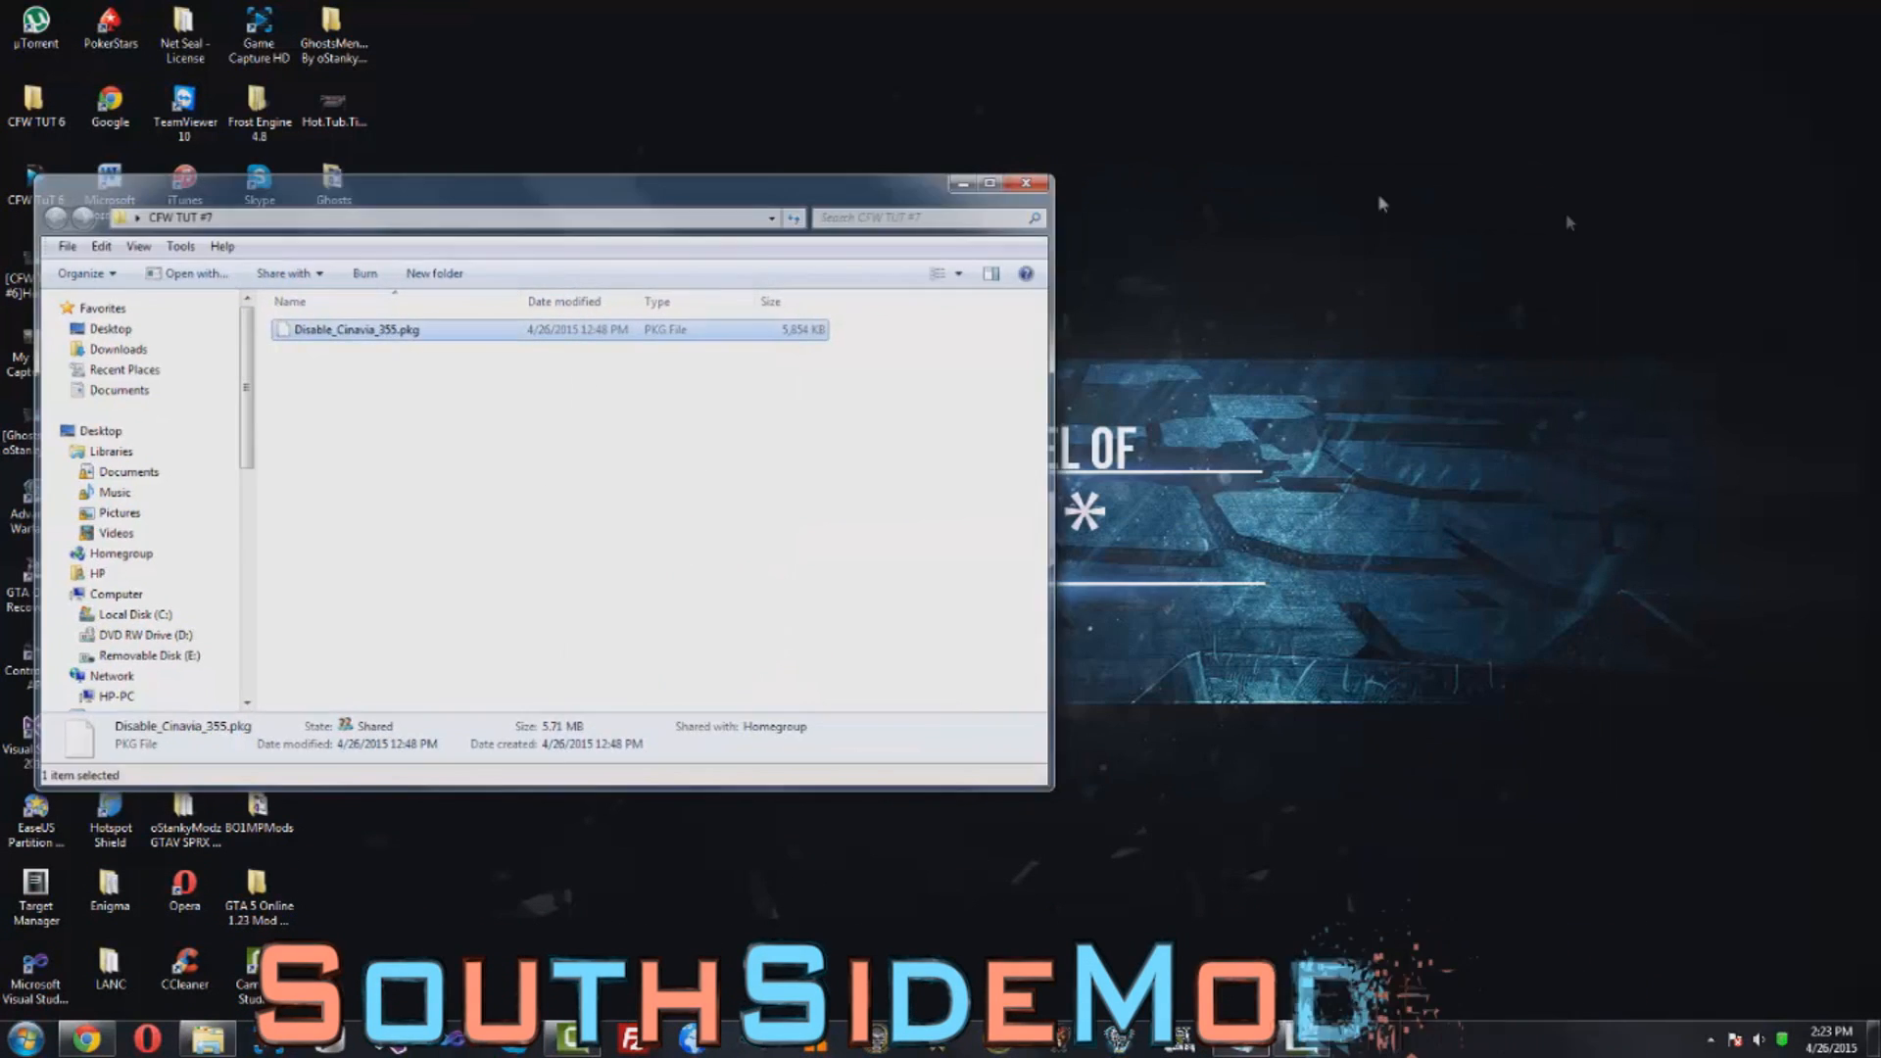
left_click(1027, 185)
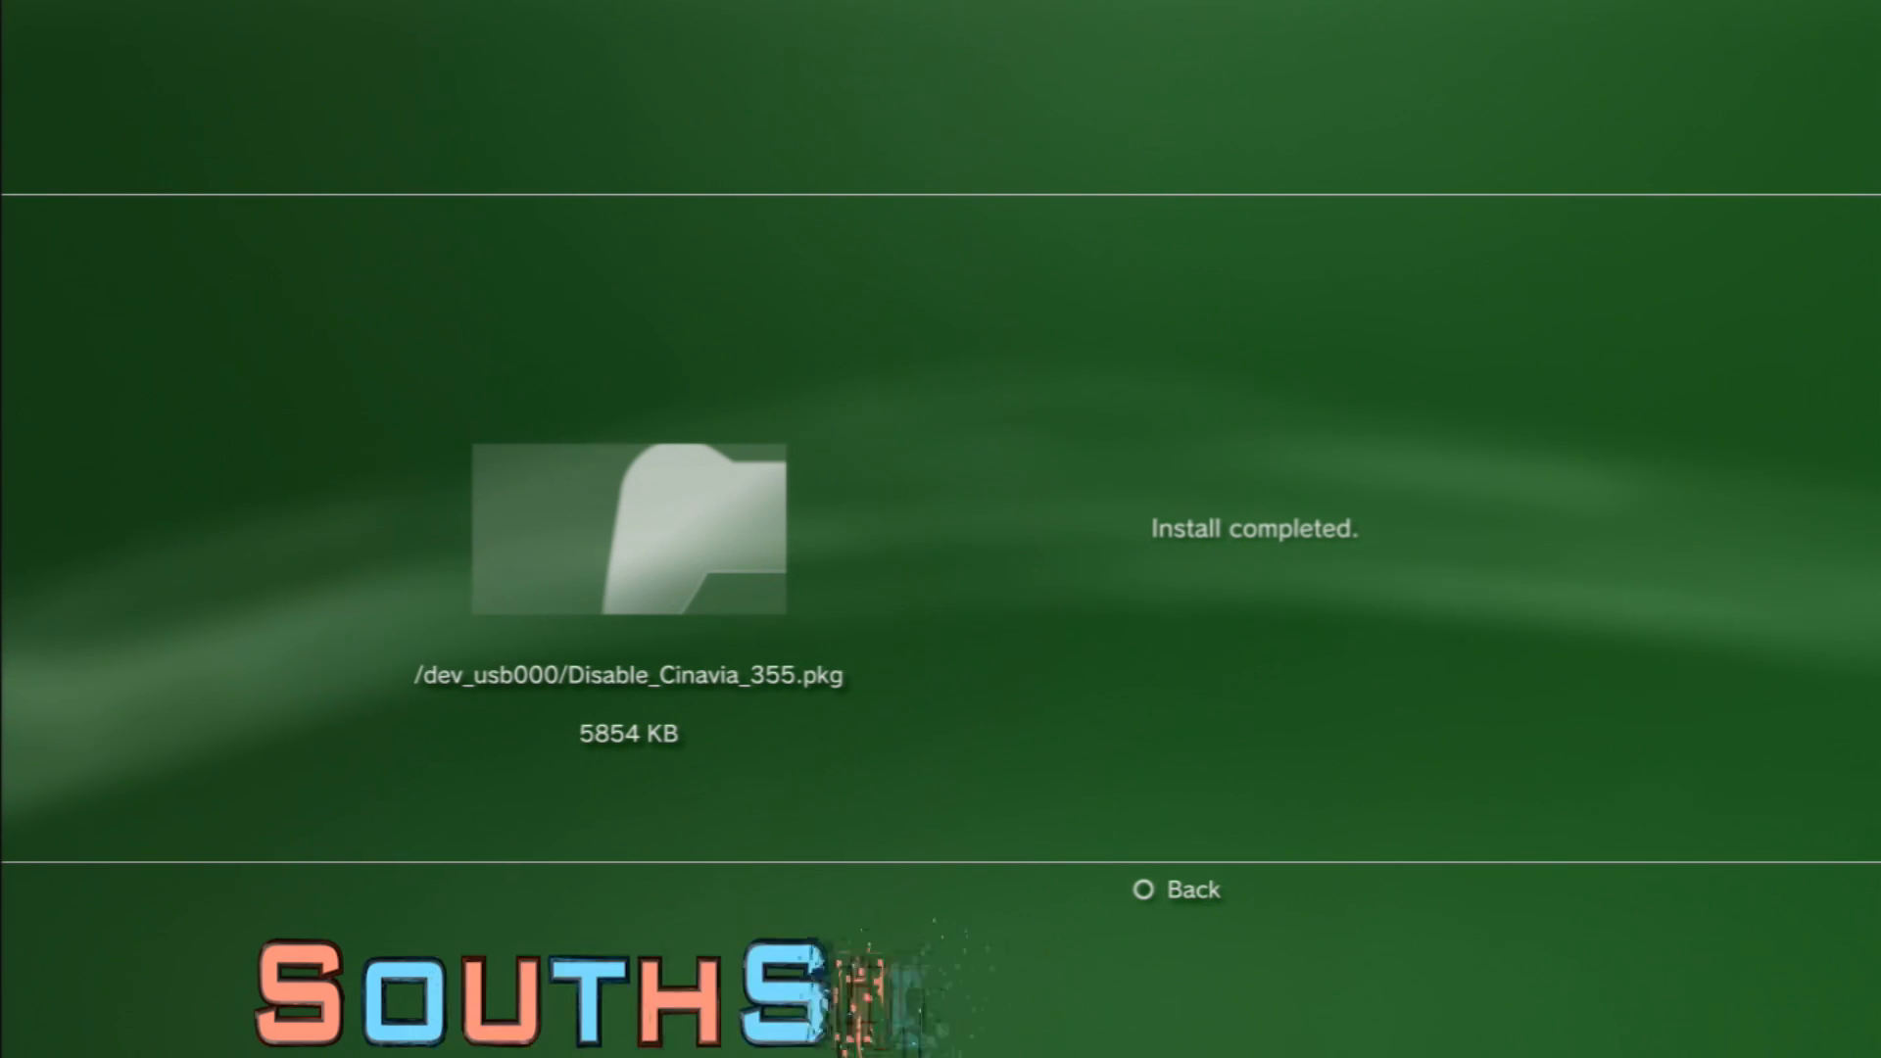
Dismiss the install-completed screen for Disable_Cinavia_355.pkg.
left_click(1176, 889)
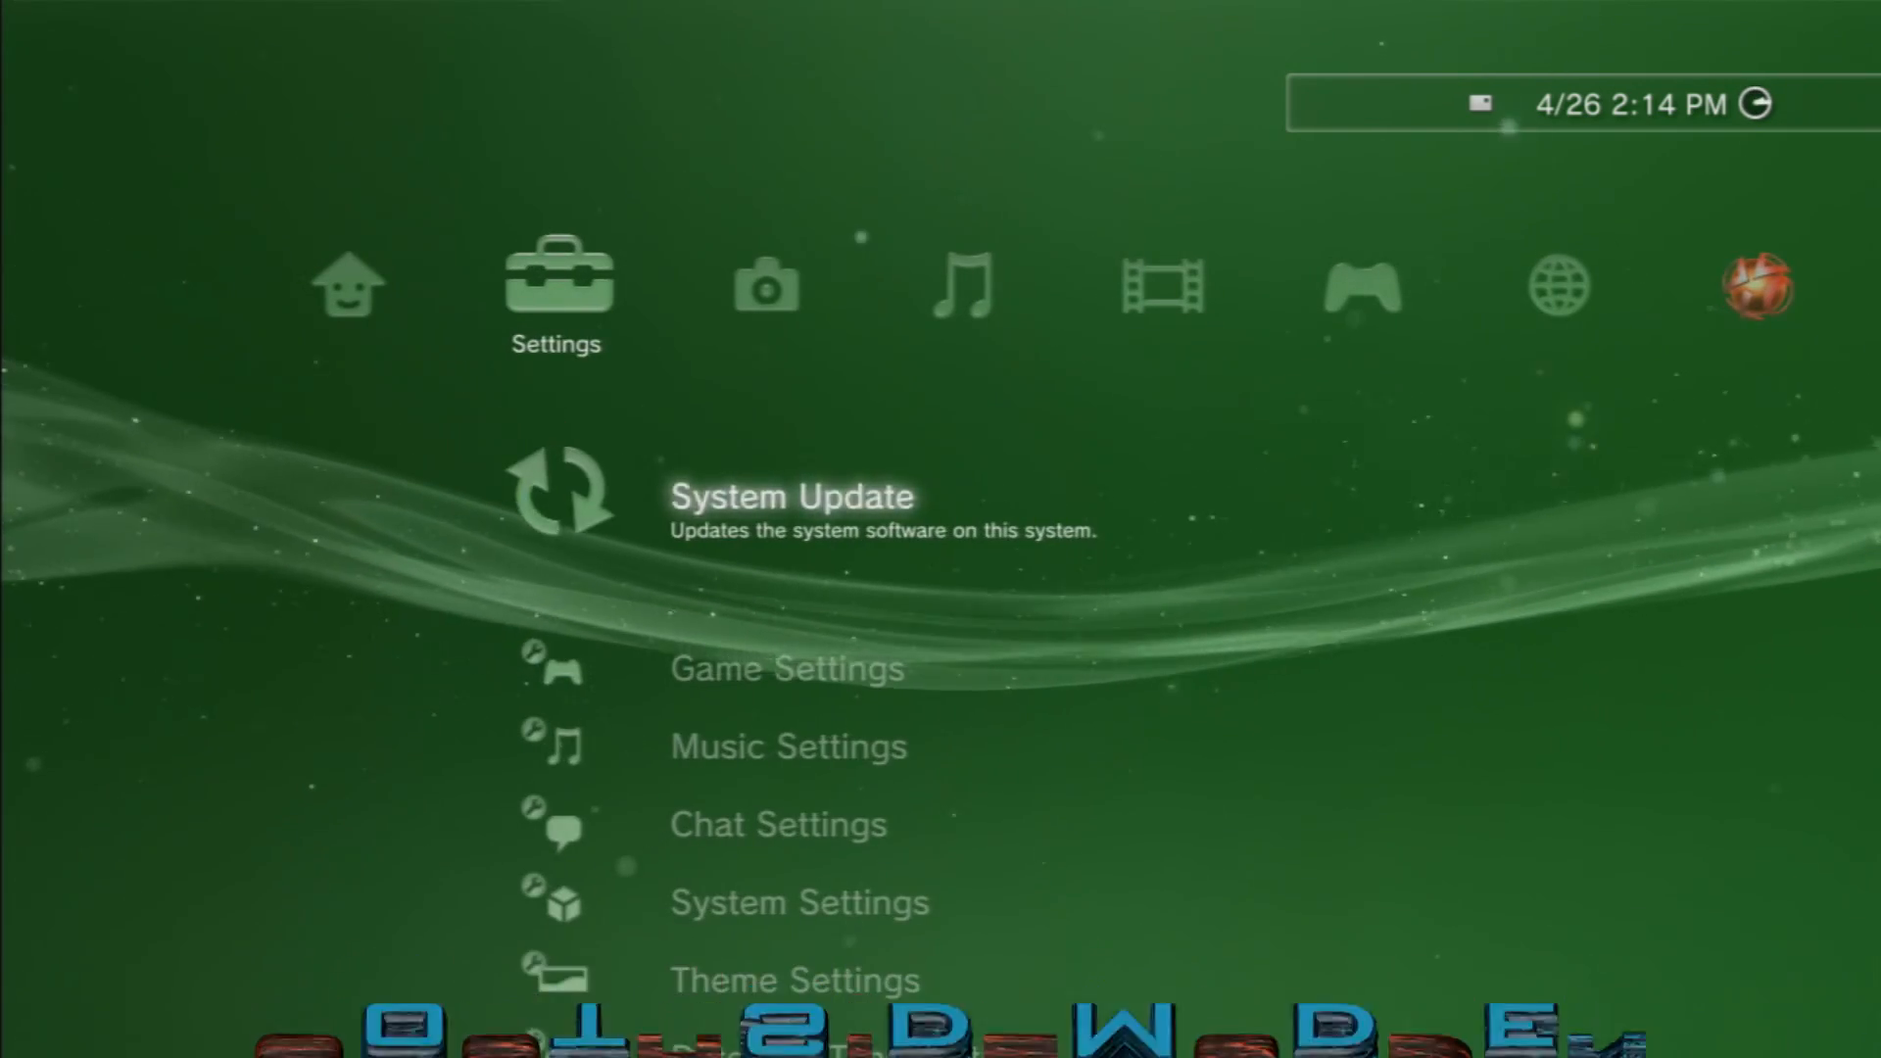
Move down the Settings column from System Update to Game Settings.
key("Down")
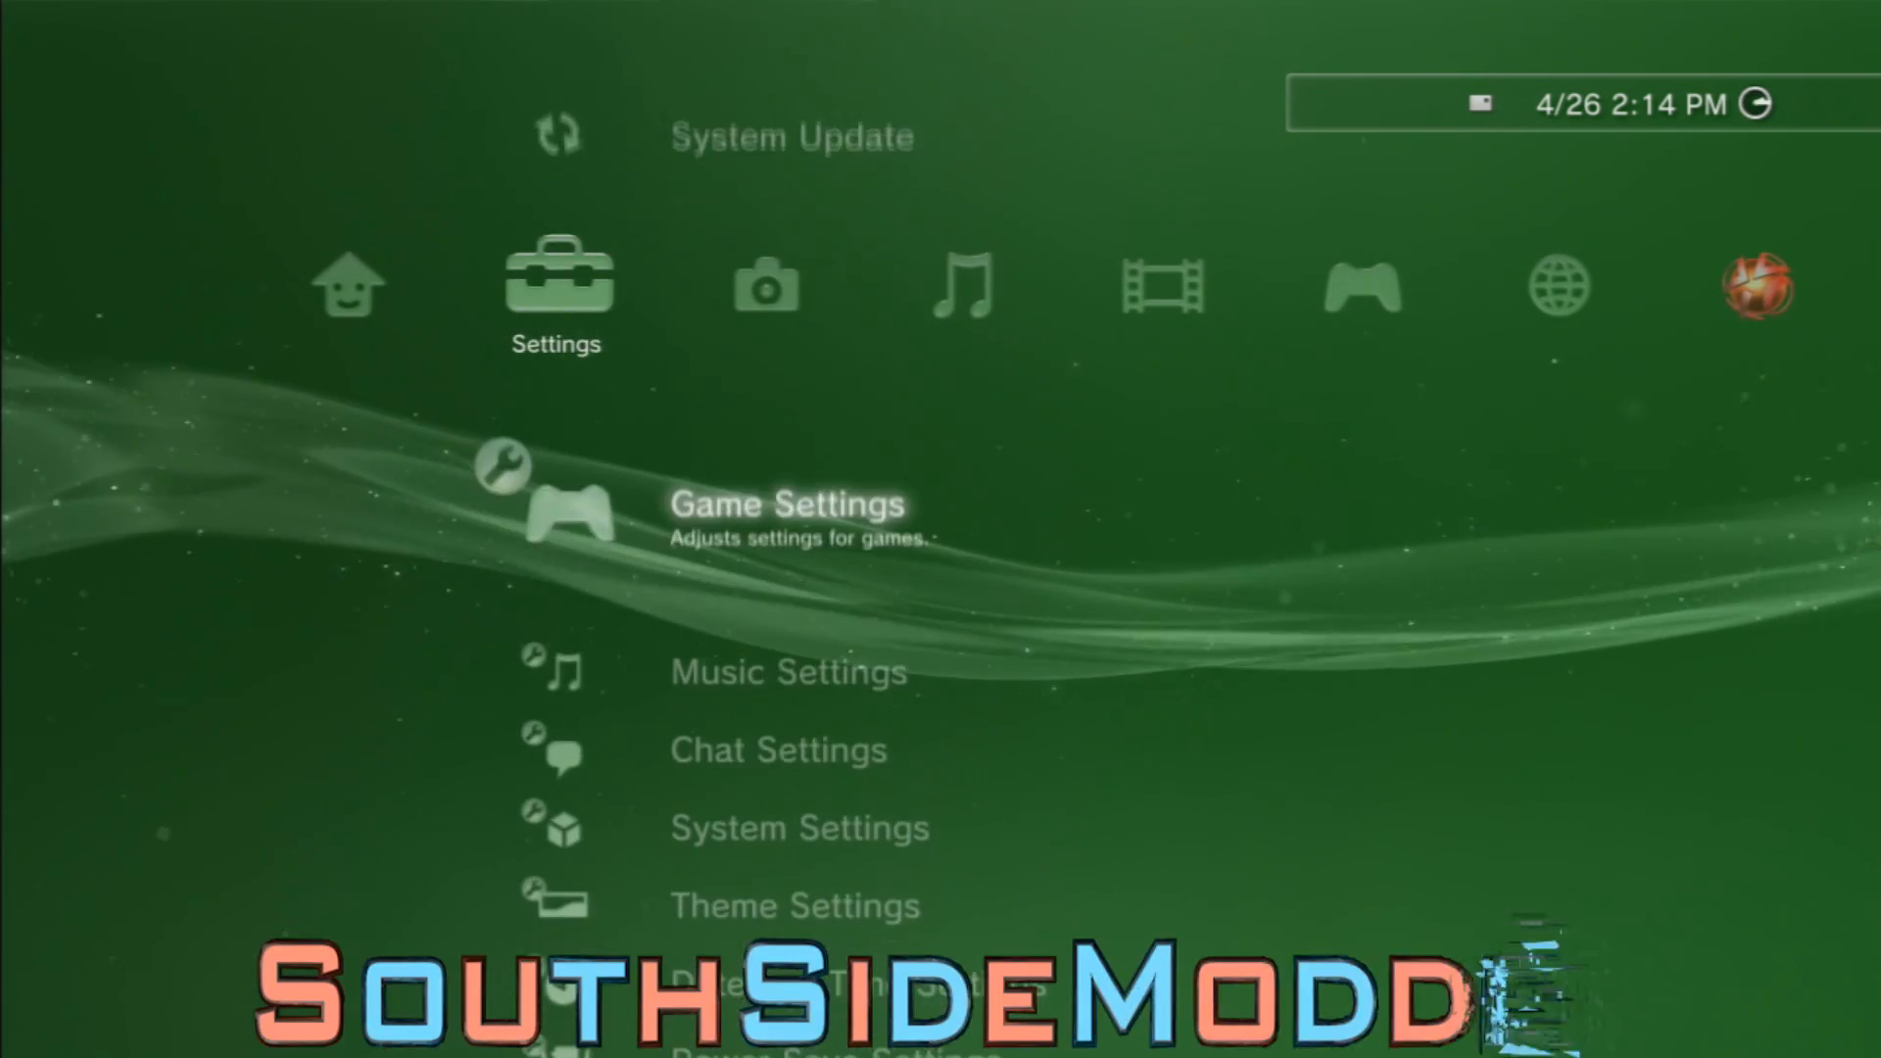